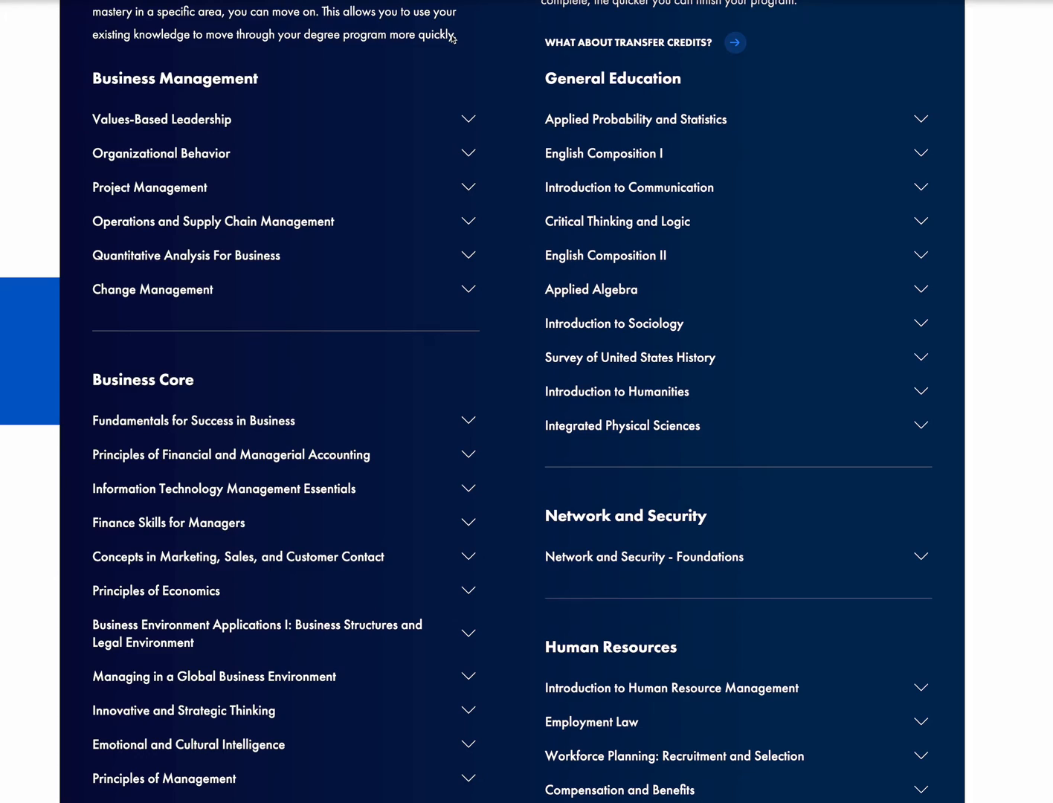
pyautogui.moveTo(435, 62)
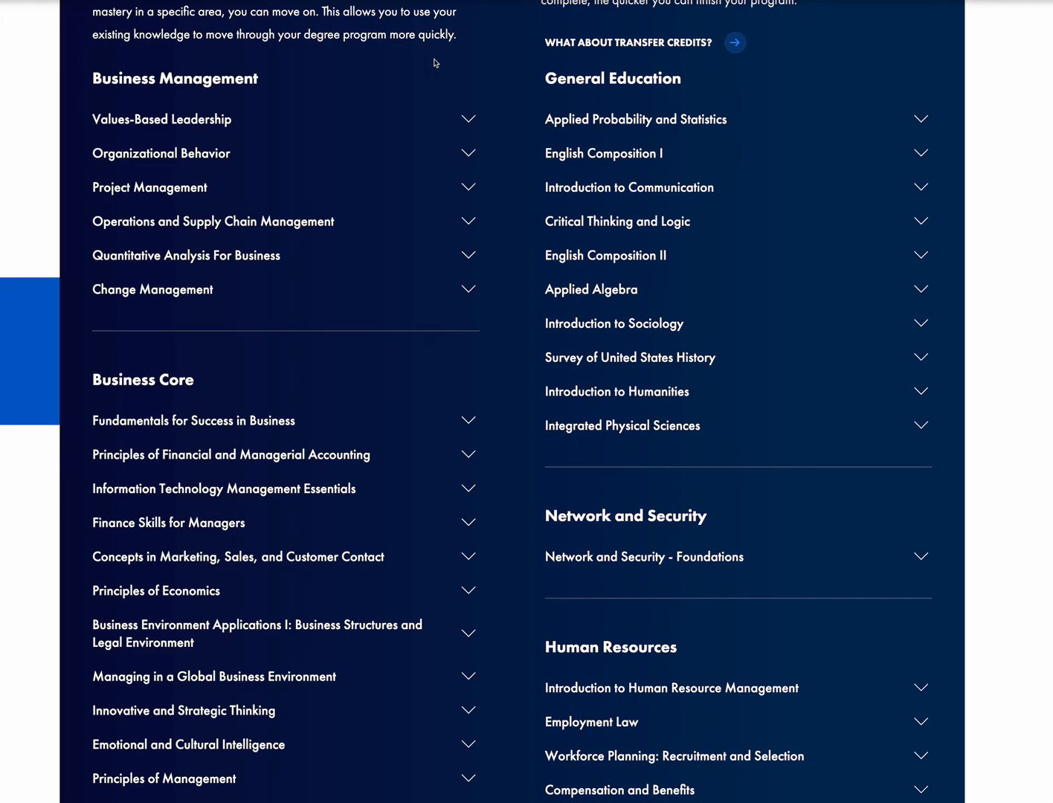
pyautogui.moveTo(433, 44)
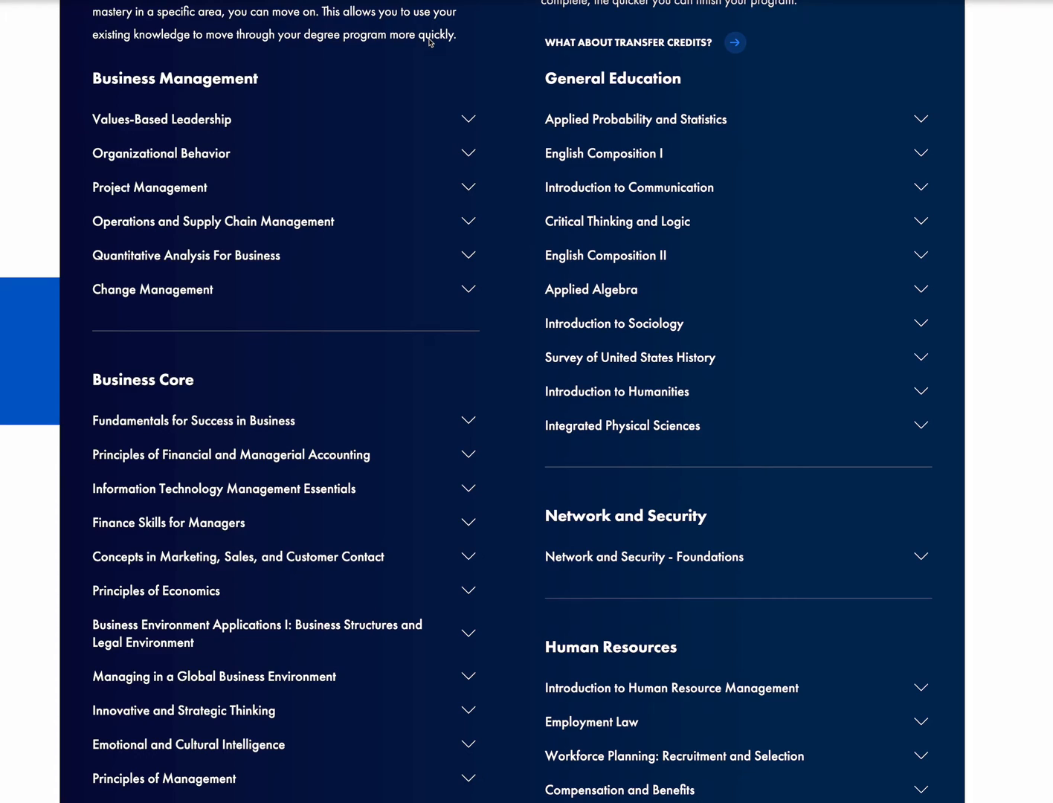
pyautogui.moveTo(538, 262)
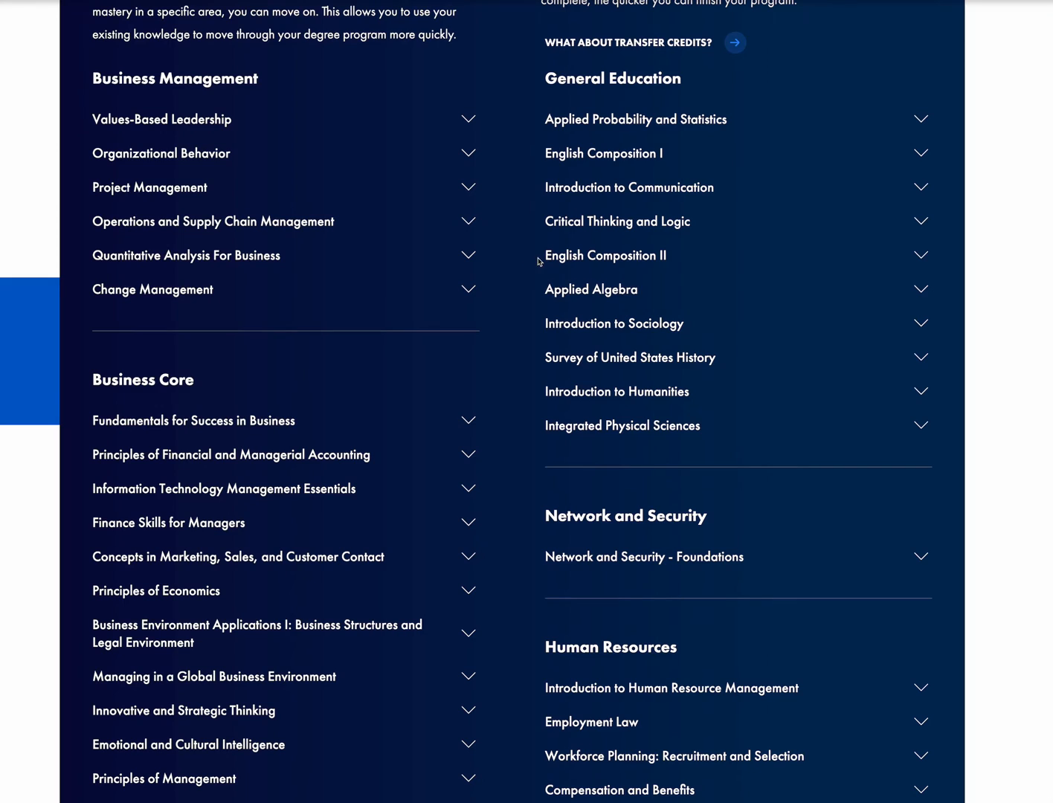
pyautogui.moveTo(378, 440)
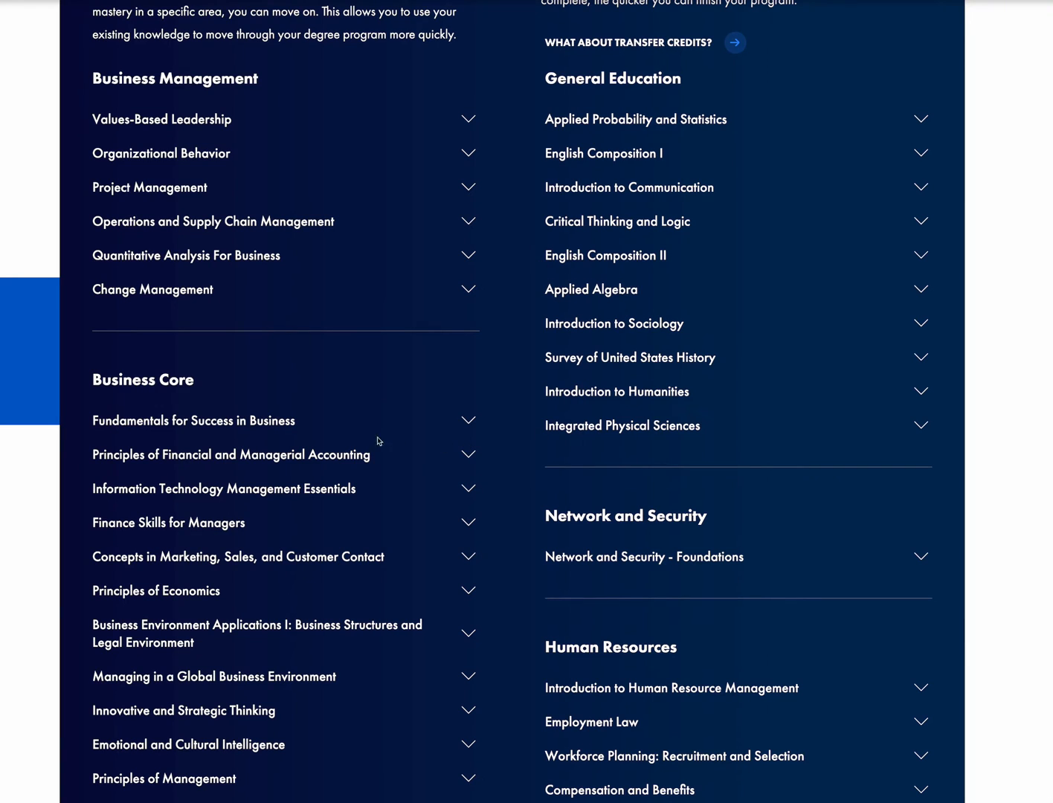
pyautogui.scroll(-3)
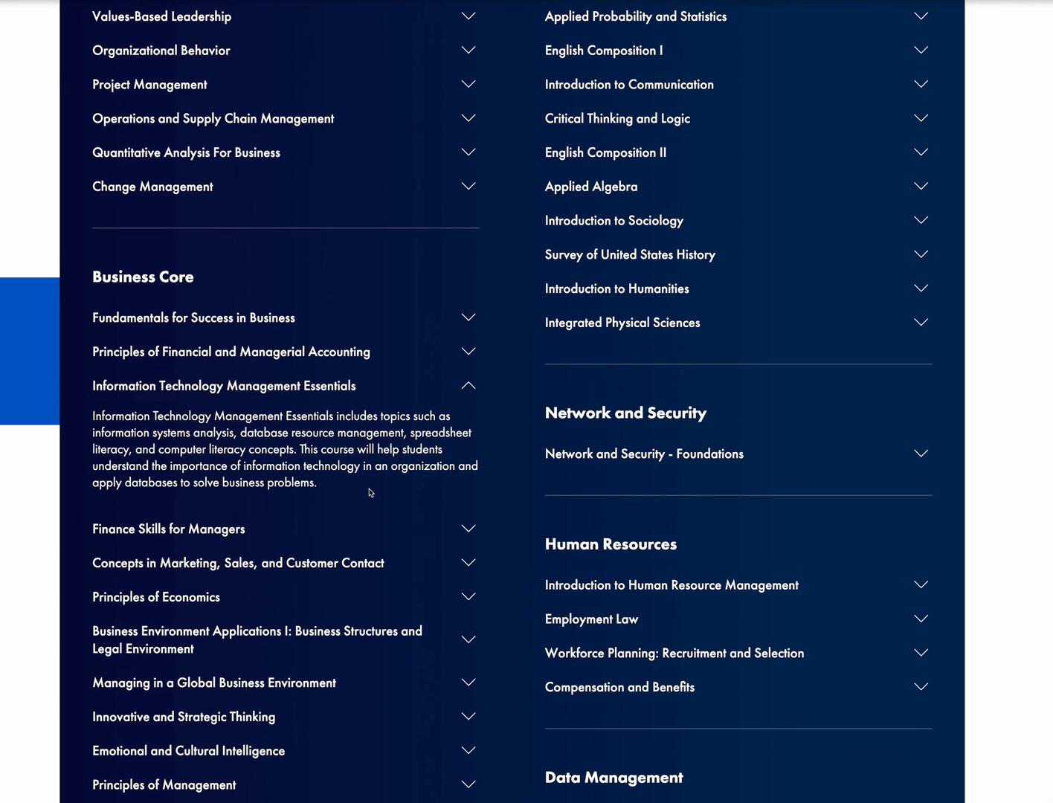
pyautogui.scroll(-3)
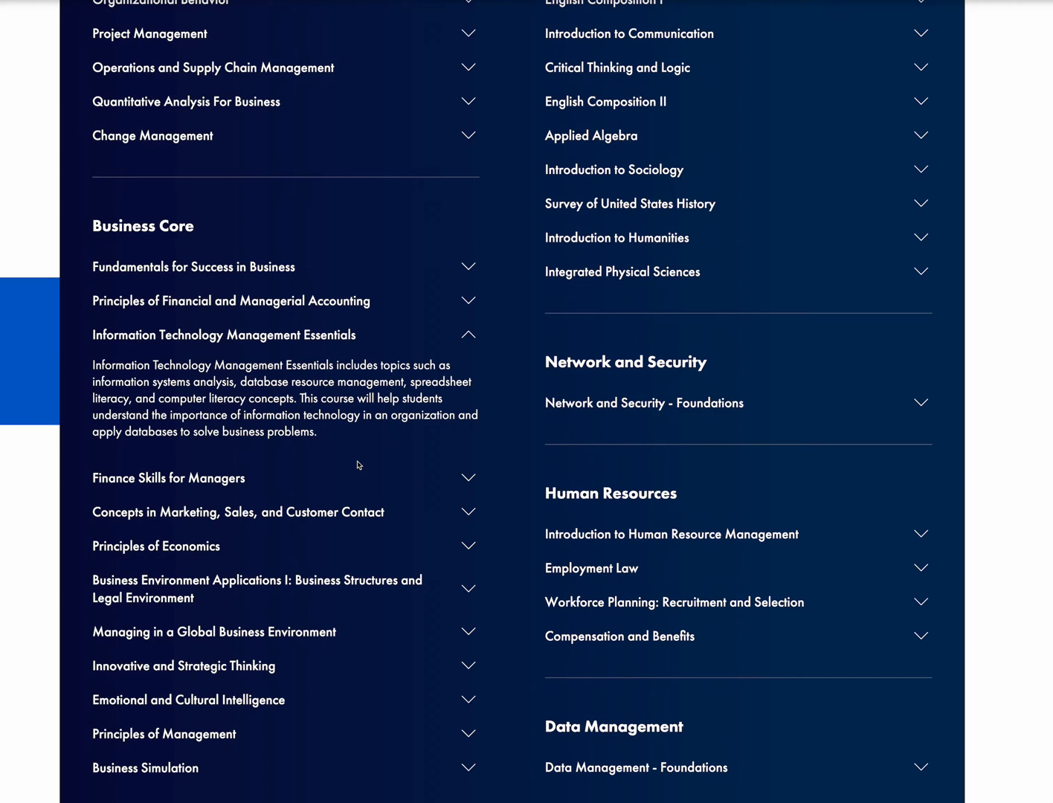
pyautogui.moveTo(384, 402)
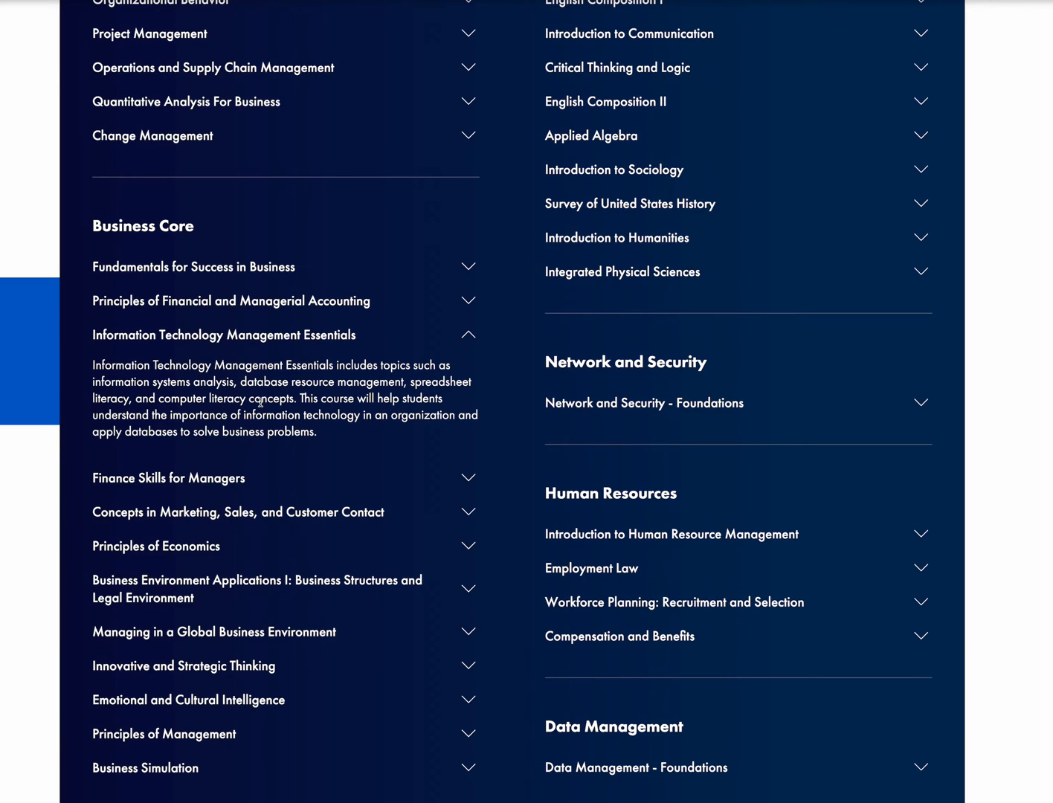
pyautogui.moveTo(318, 408)
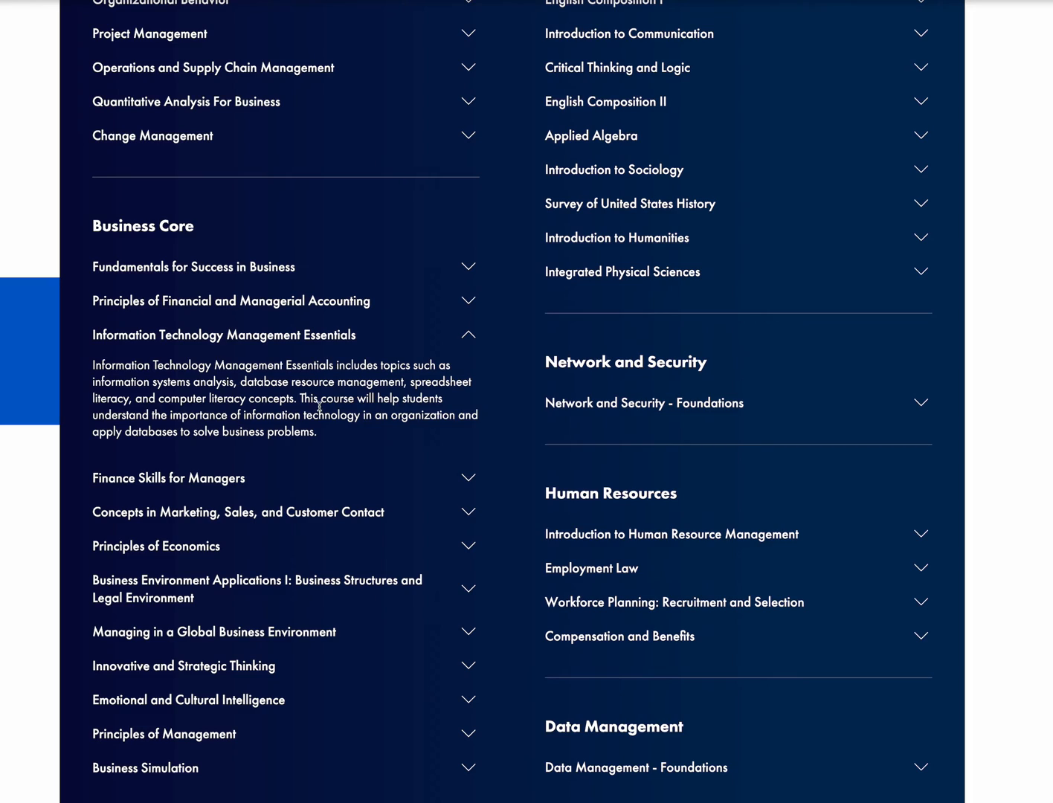